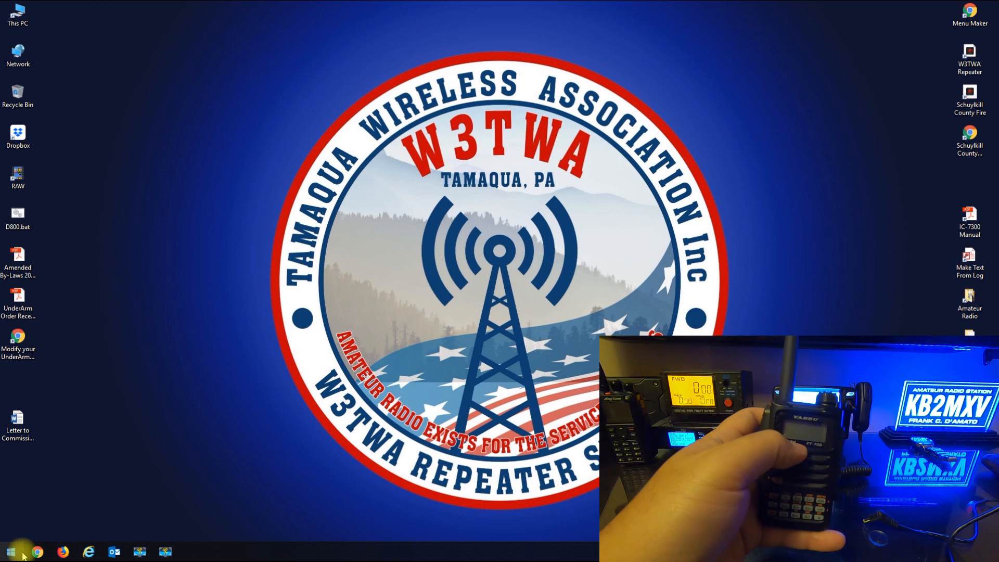
# Step: Launch the FT-70D ADMS-10 programmer from the Start menu
pyautogui.click(9, 551)
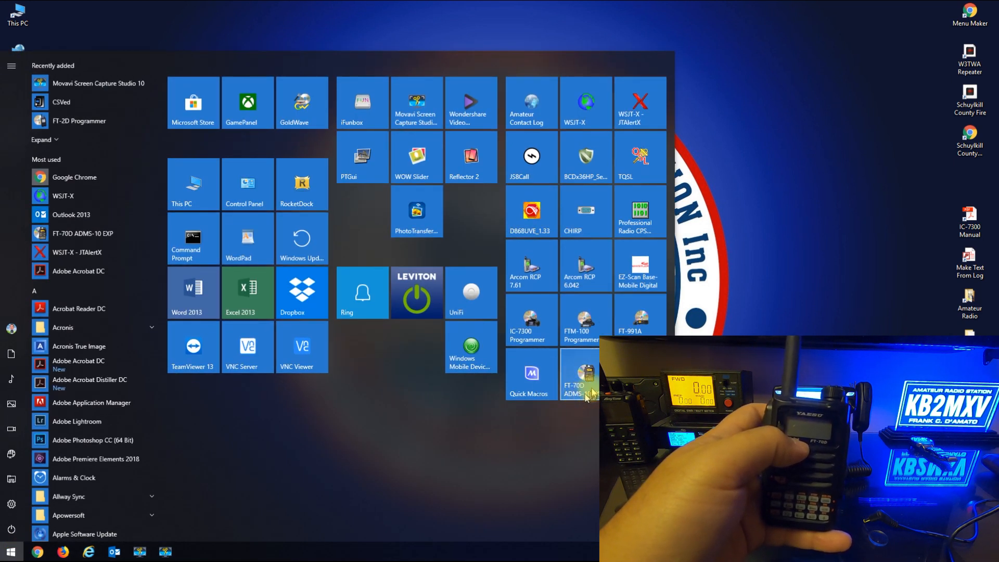
pyautogui.click(581, 376)
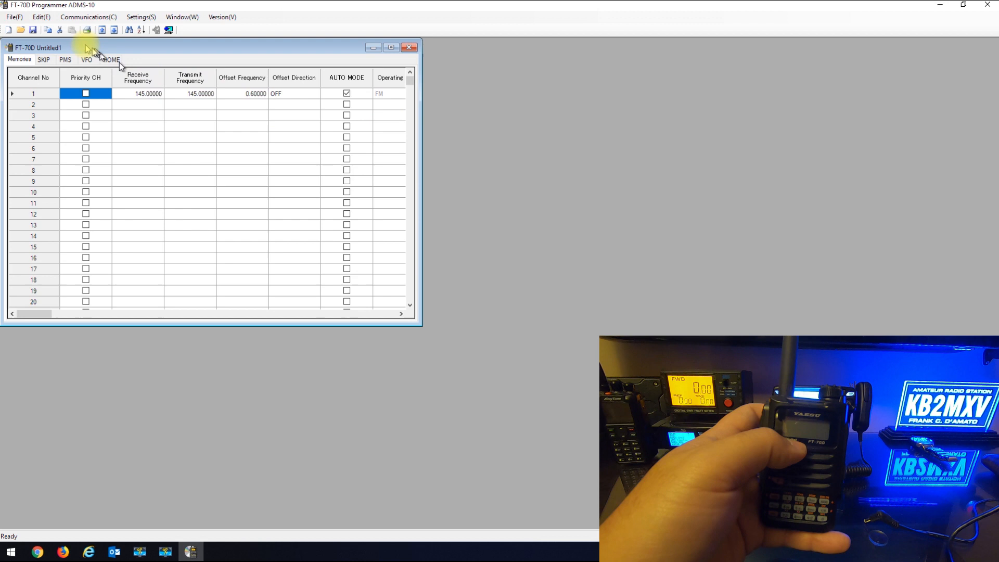
pyautogui.moveTo(187, 108)
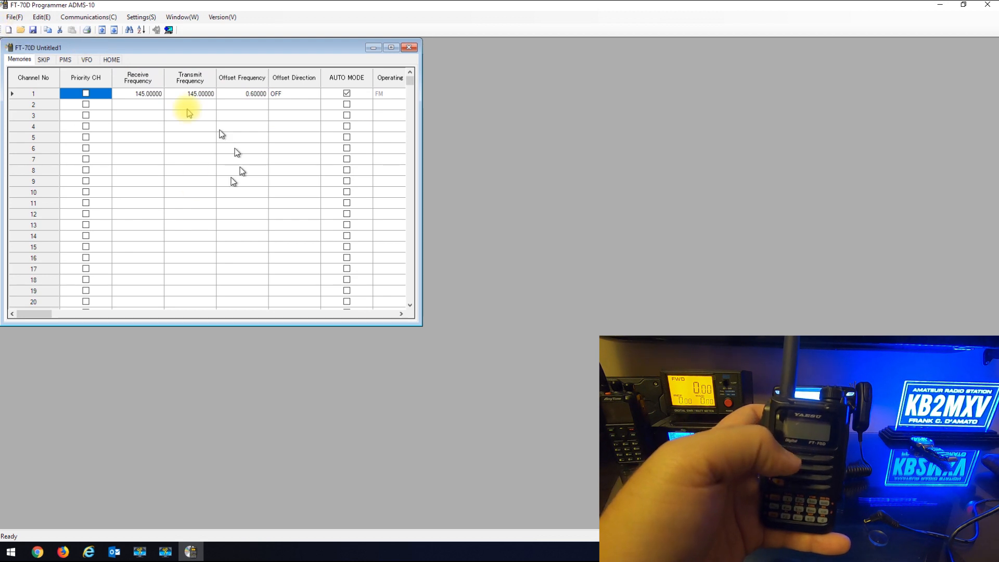
pyautogui.moveTo(104, 171)
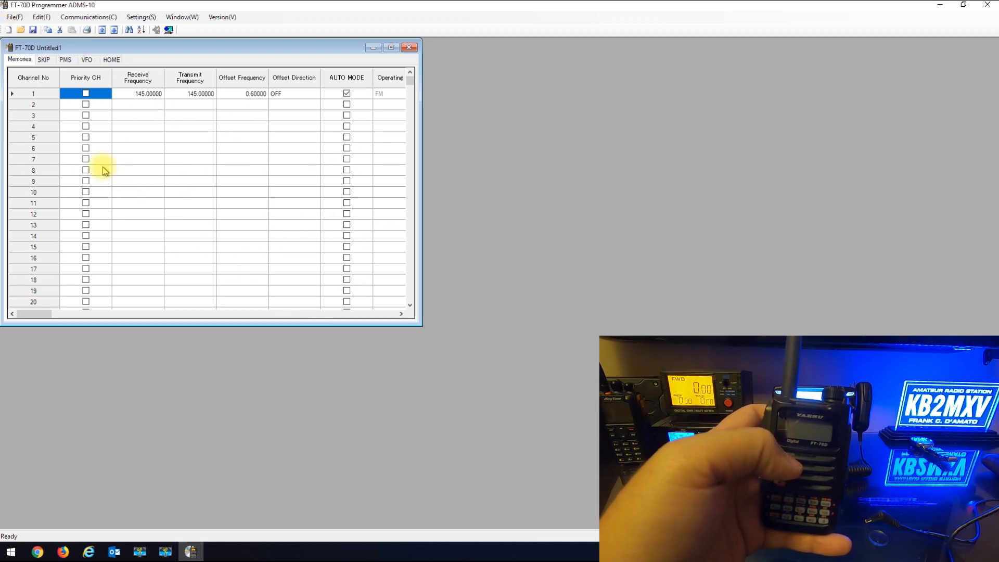
pyautogui.click(87, 16)
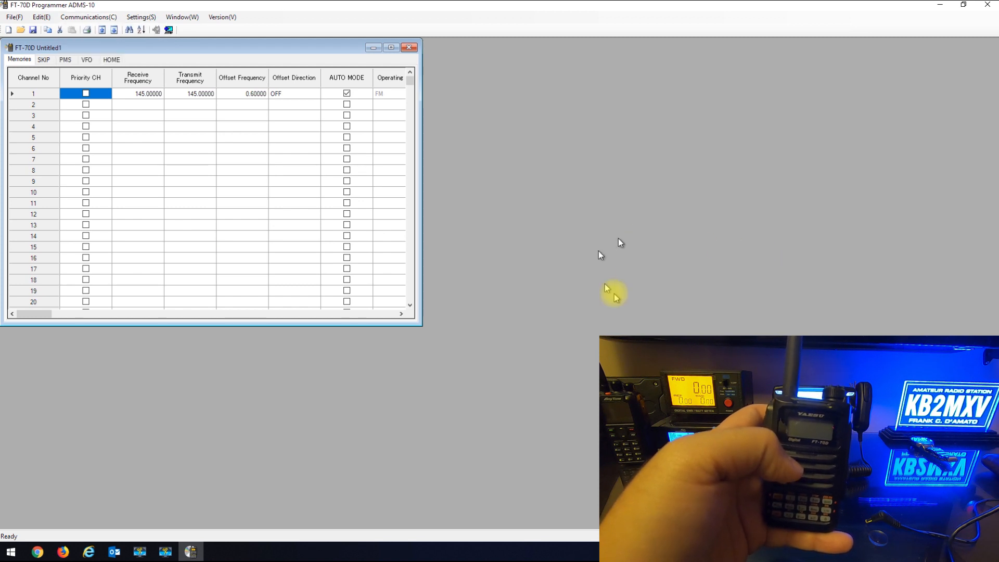
# Step: Get Data from FT-70D via Communications and confirm to receive the radio's memory channels
pyautogui.click(88, 16)
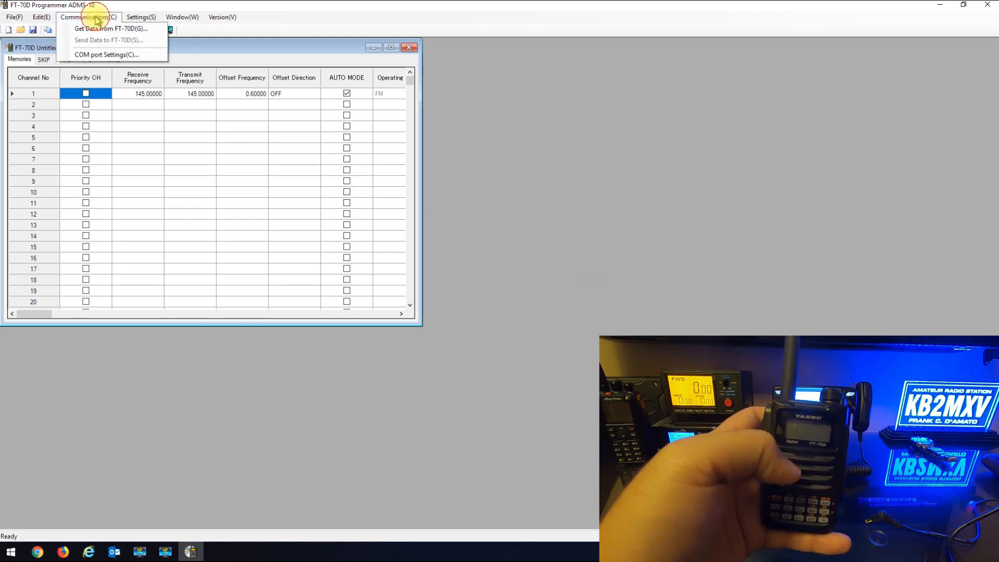
pyautogui.moveTo(112, 28)
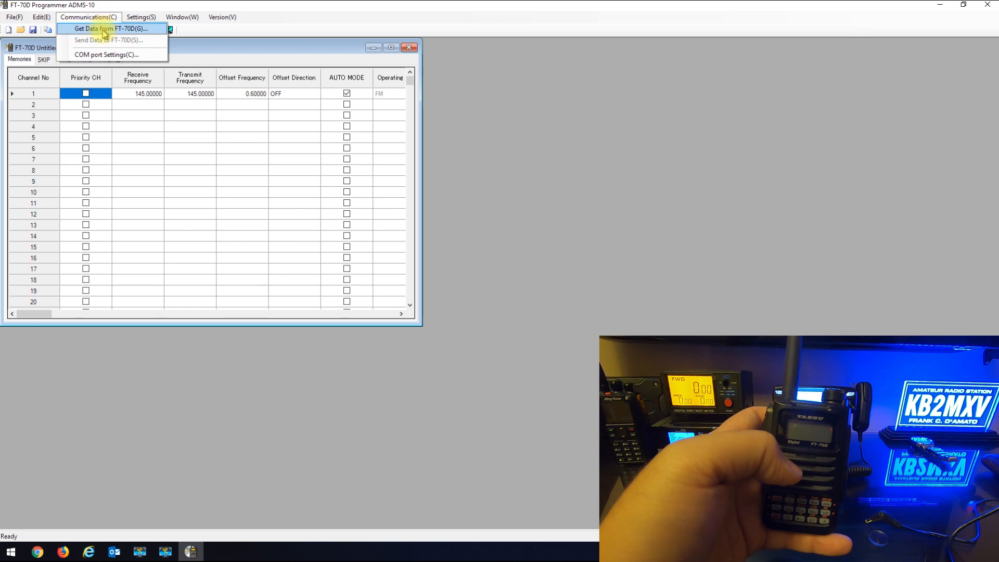
pyautogui.click(107, 28)
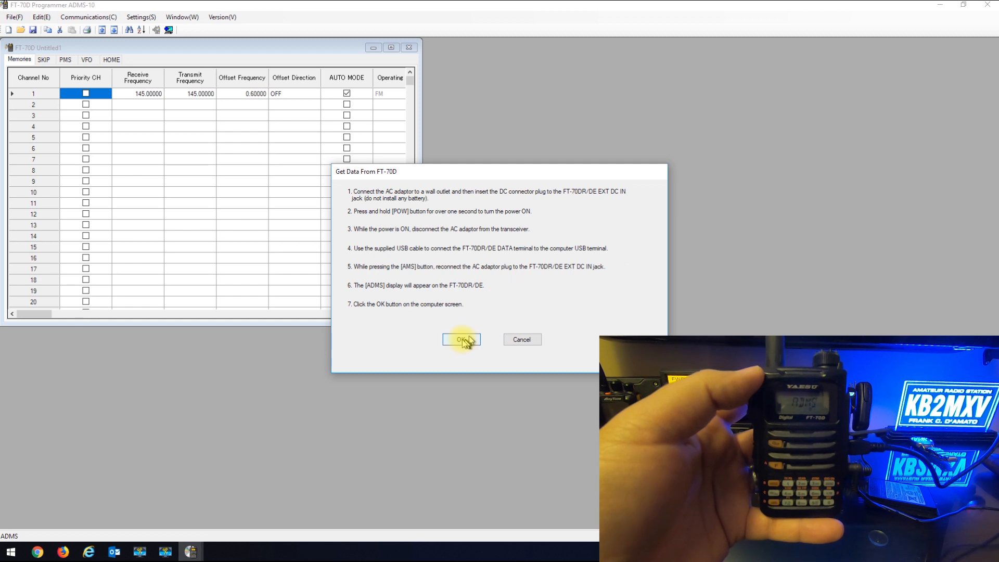
pyautogui.click(461, 339)
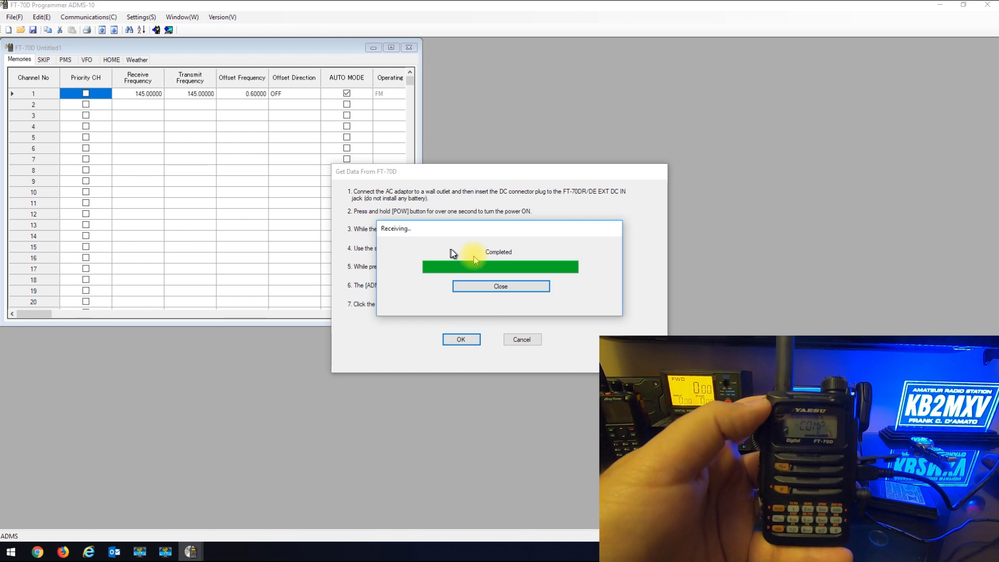
# Step: Close the Receiving dialog and maximize the Untitled1 memory table window
pyautogui.click(500, 286)
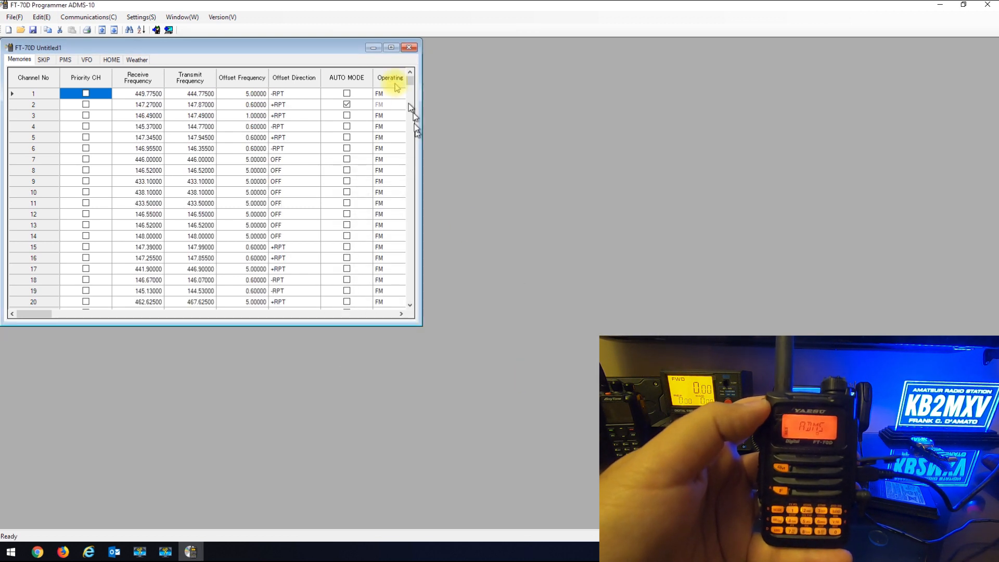
pyautogui.click(391, 48)
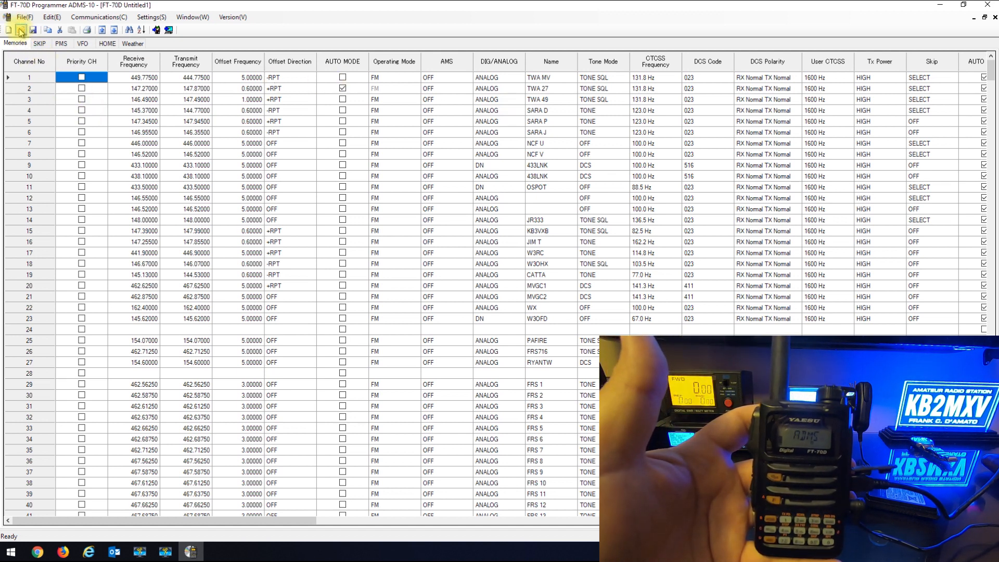
# Step: Import the channel file 'FT-70D KB2MXV.csv' through File > Import
pyautogui.click(22, 16)
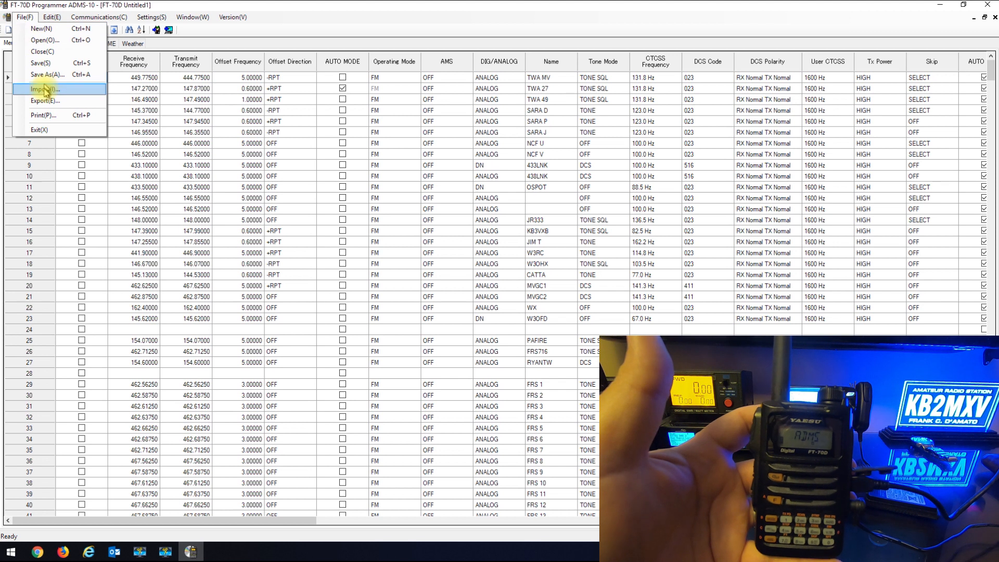
pyautogui.click(45, 88)
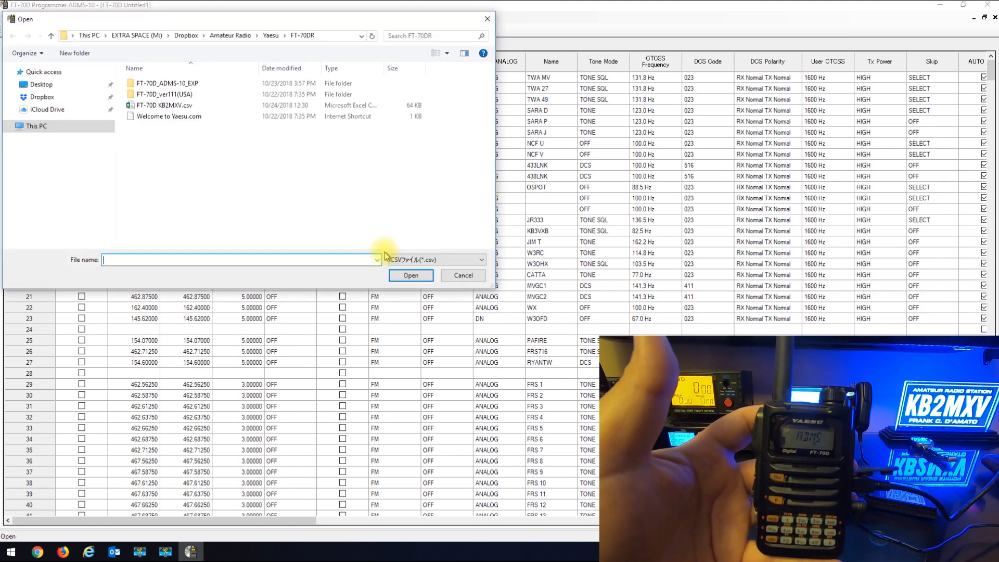
pyautogui.click(165, 106)
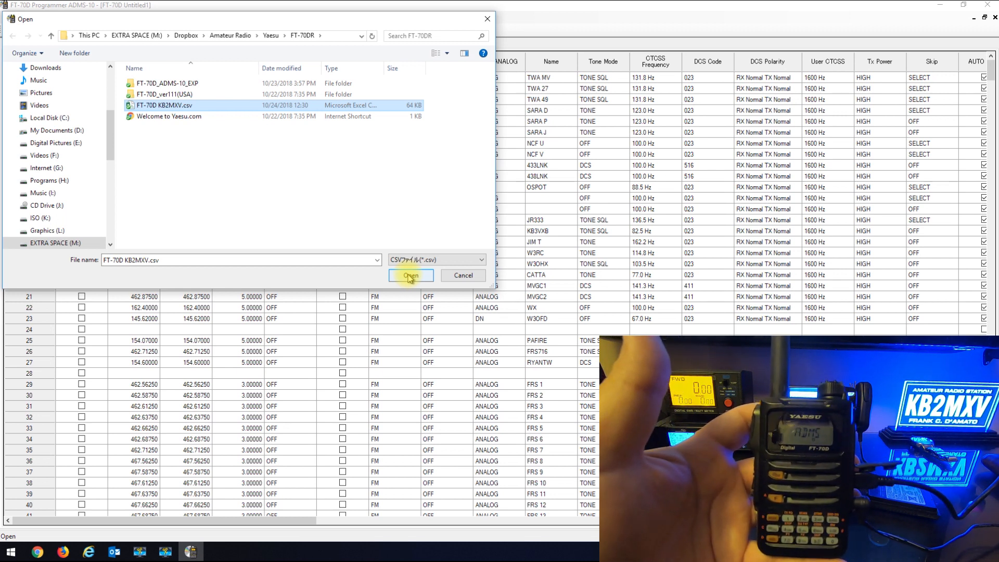
pyautogui.click(411, 275)
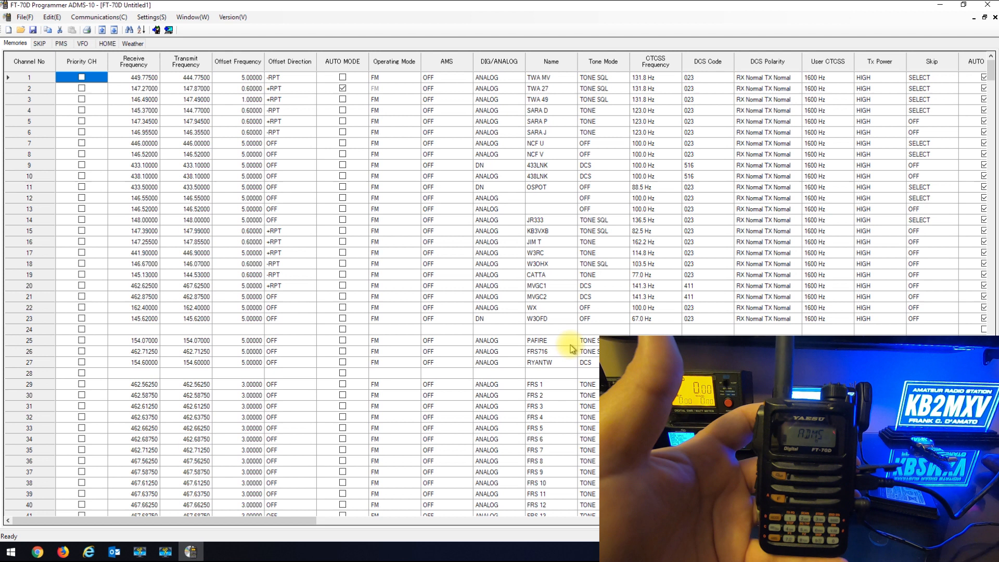
# Step: Show the Send Data to FT-70D instructions from the Communications menu
pyautogui.click(97, 17)
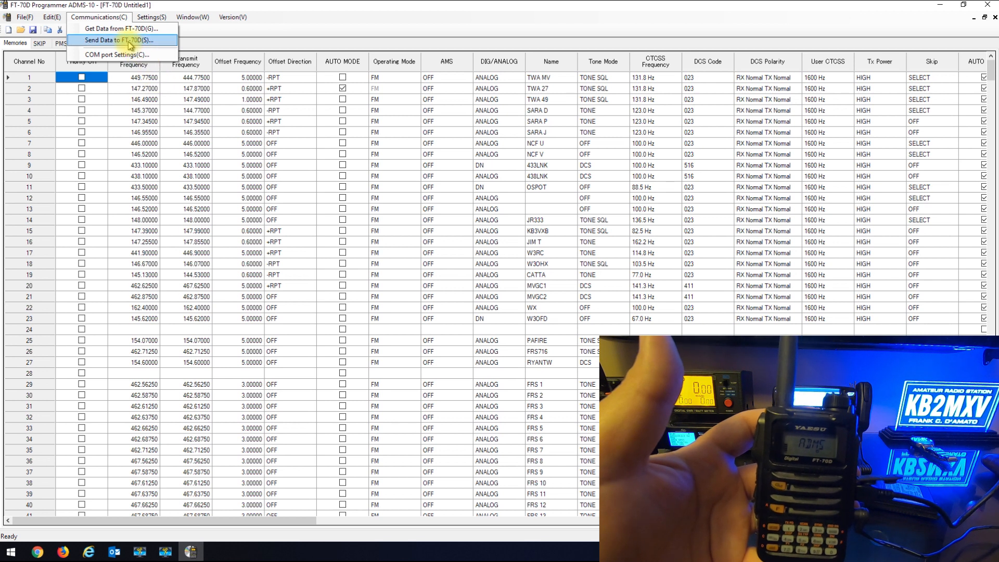
pyautogui.click(118, 39)
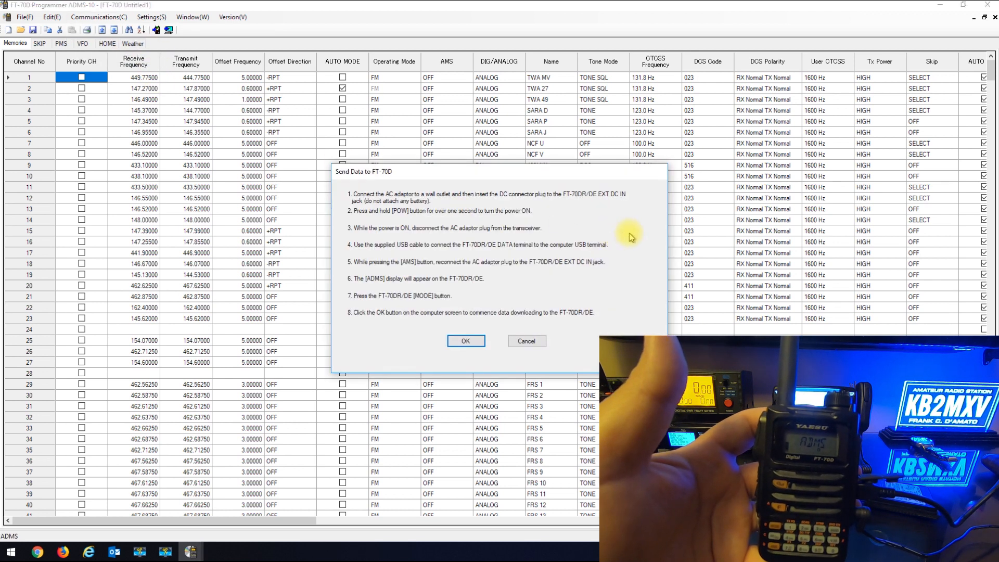
pyautogui.moveTo(561, 255)
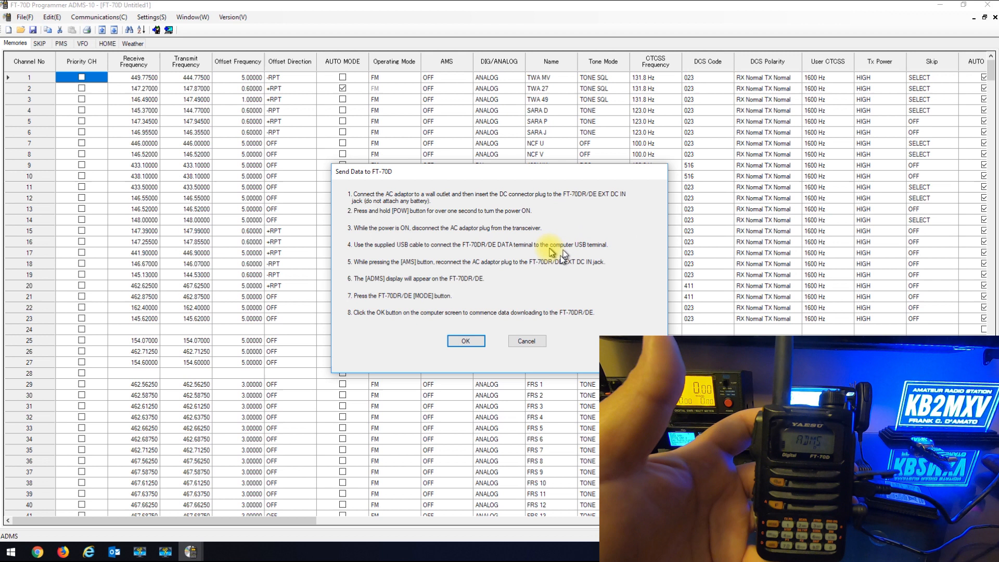
pyautogui.moveTo(579, 245)
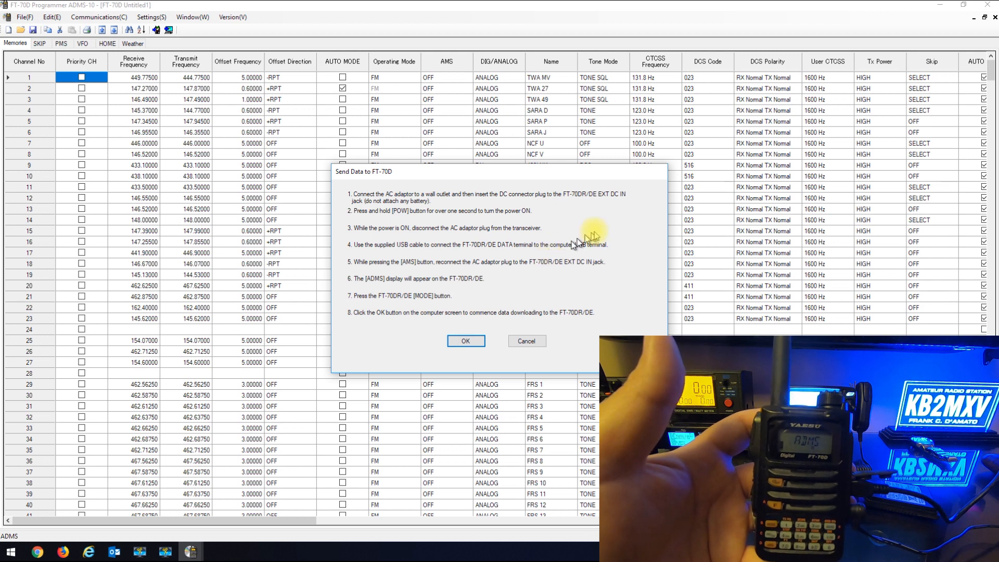
pyautogui.moveTo(615, 214)
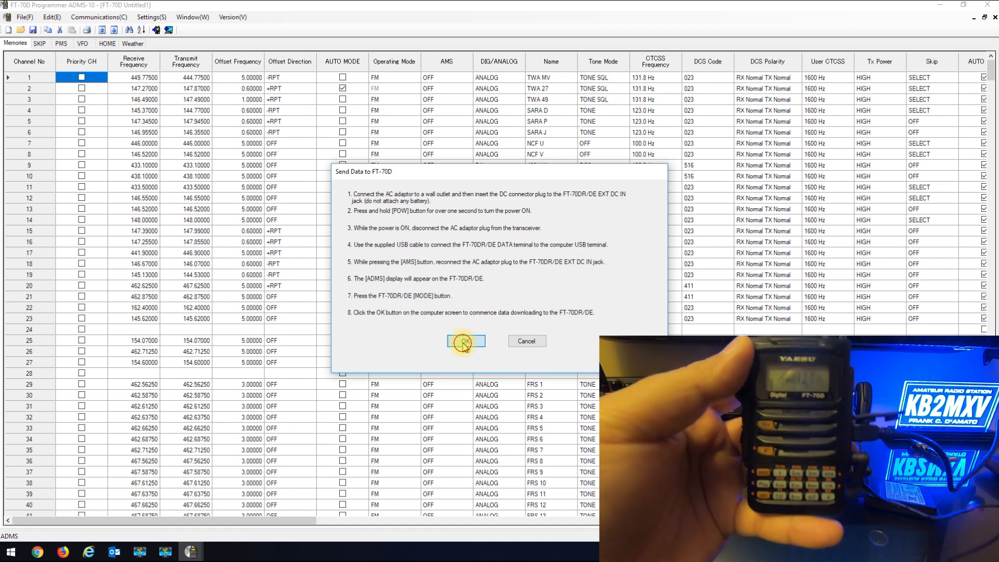
# Step: Confirm the Send Data dialog, then close the completed Sending notice
pyautogui.click(465, 341)
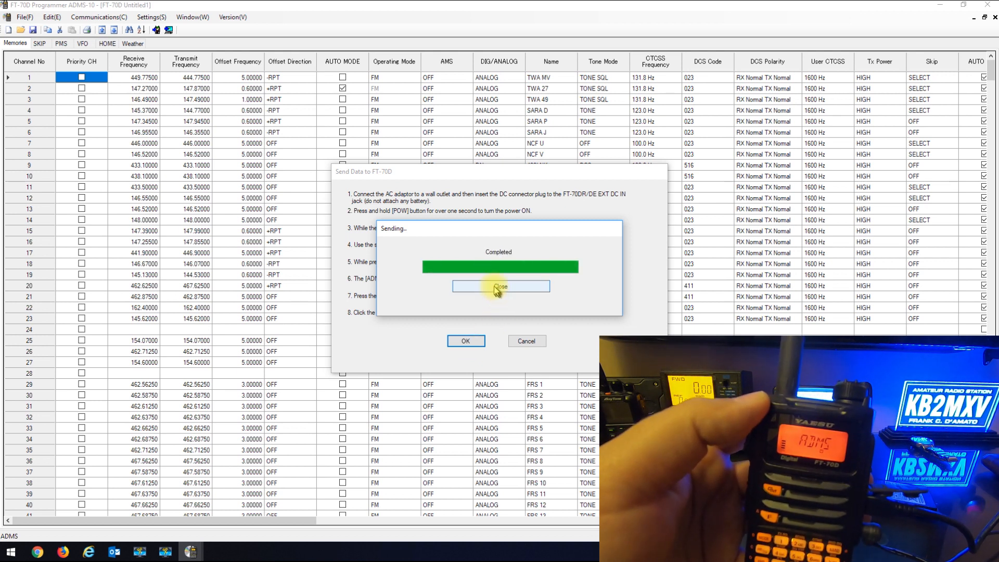
pyautogui.click(501, 287)
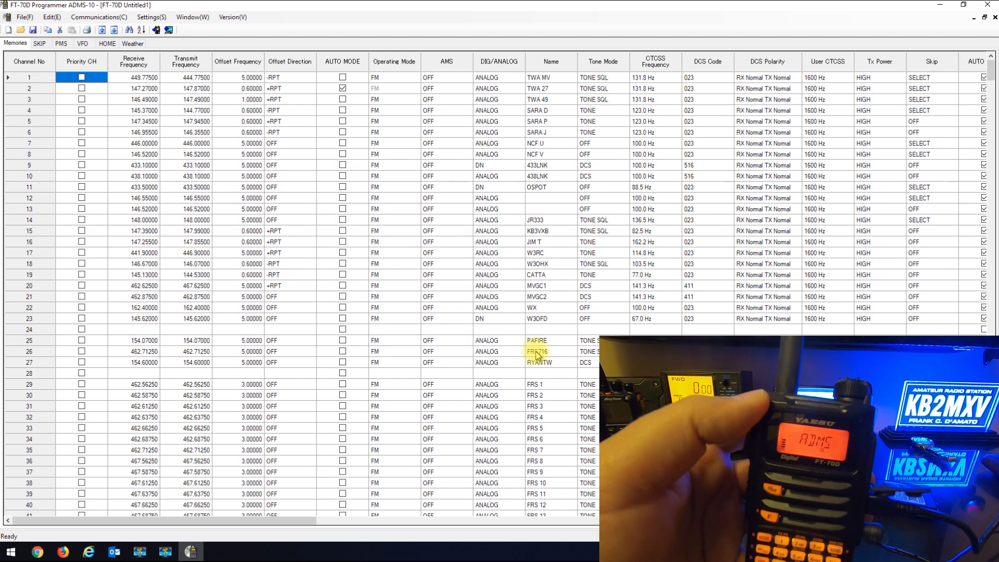